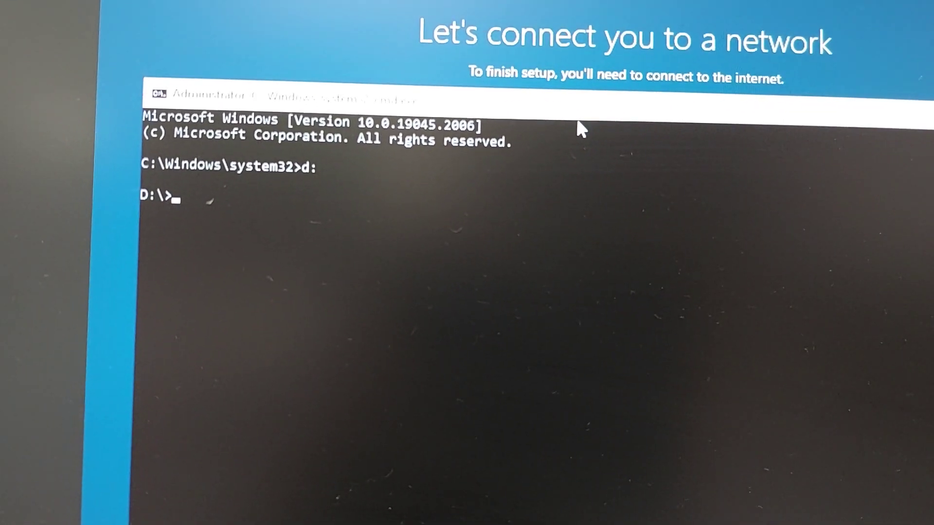
- Switch to drive D: and list its contents, revealing the Intel PCIe Ethernet driver installer
{"action": "type", "text": "dir"}
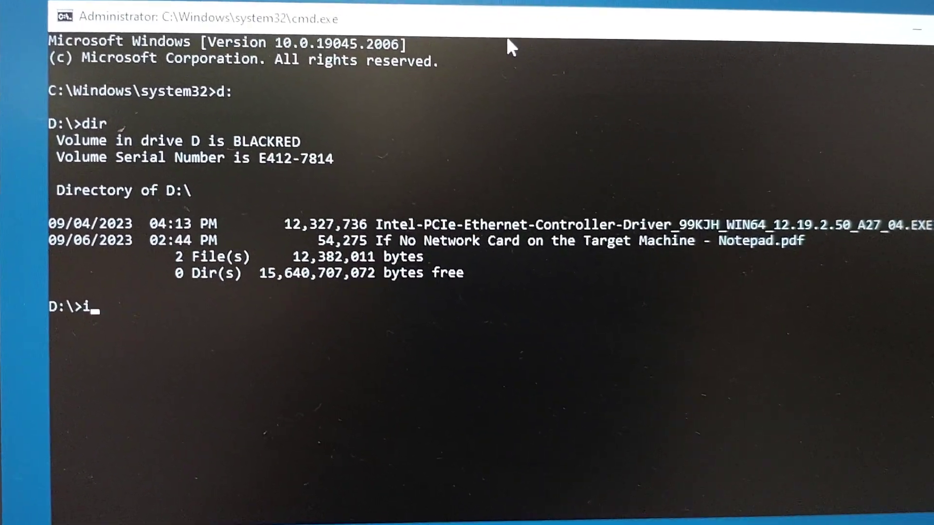
- Run the Intel-PCIe-Ethernet-Controller-Driver EXE and close the Dell Update Package success notice
{"action": "key", "text": "Tab"}
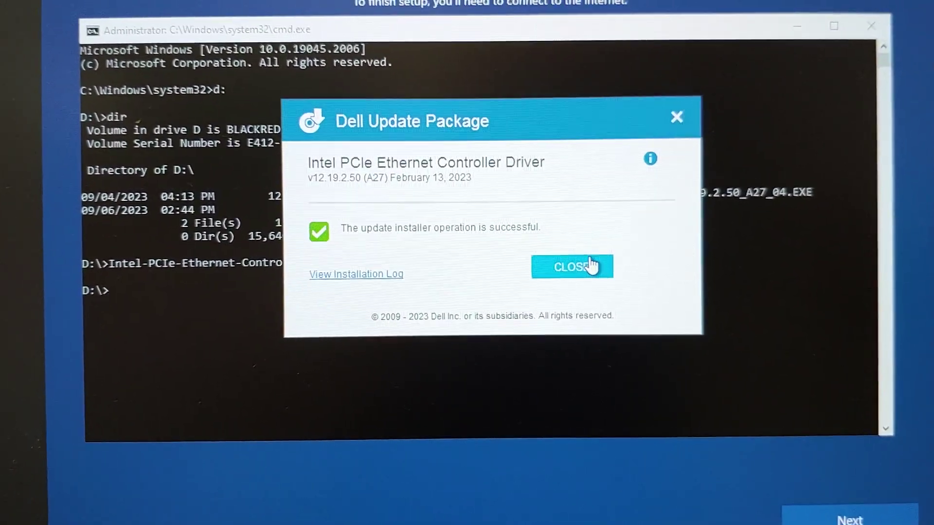
{"action": "left_click", "coordinate": [572, 266]}
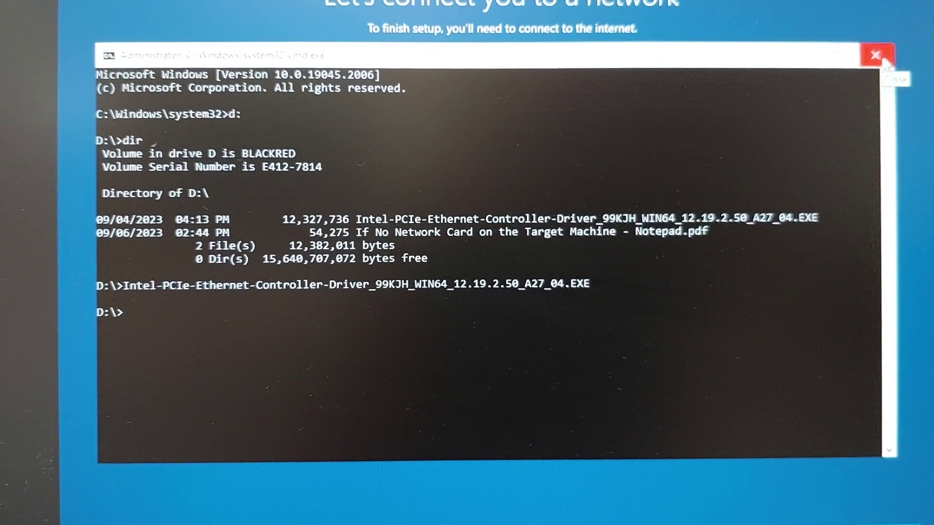
- Close Command Prompt and continue setup with Next now that the network is connected
{"action": "left_click", "coordinate": [874, 54]}
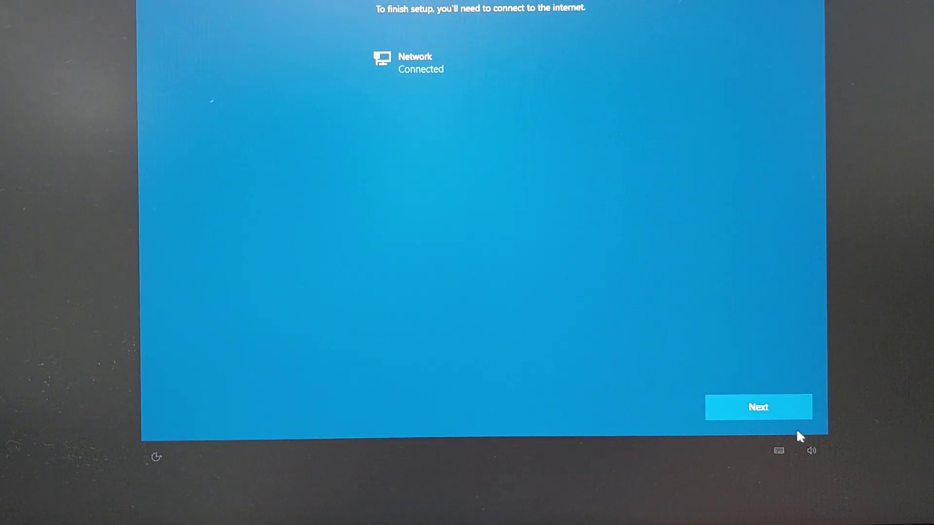
{"action": "left_click", "coordinate": [759, 407]}
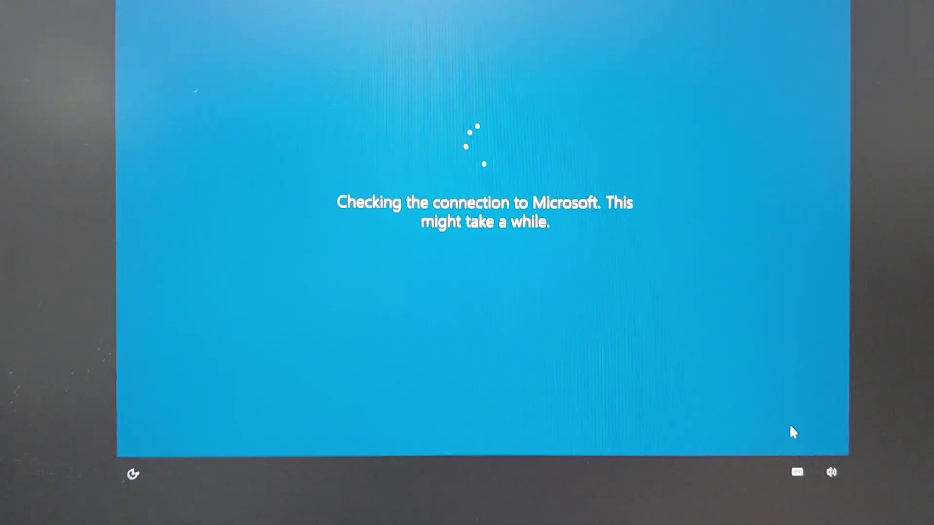